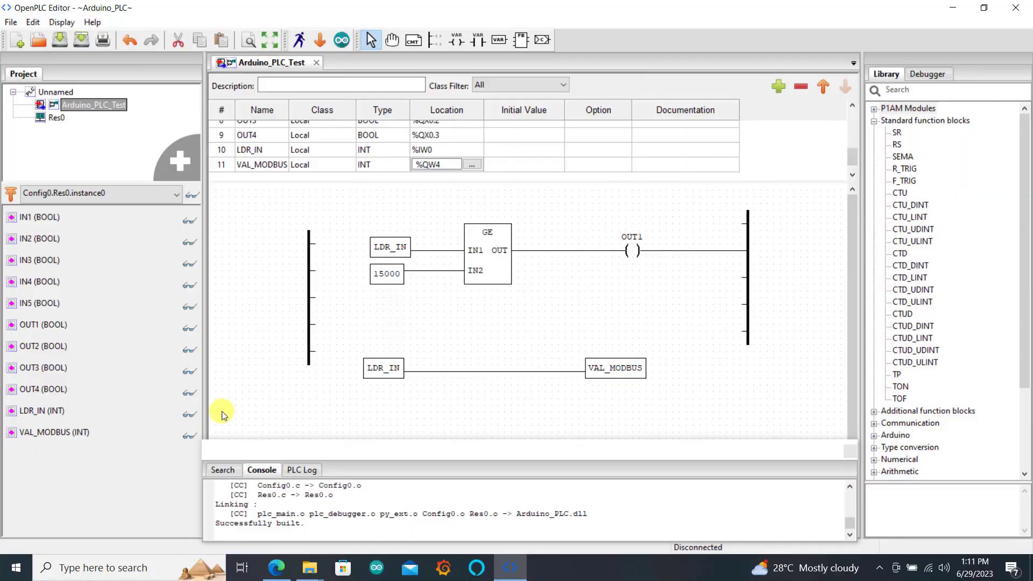
{"action": "mouse_move", "coordinate": [420, 273]}
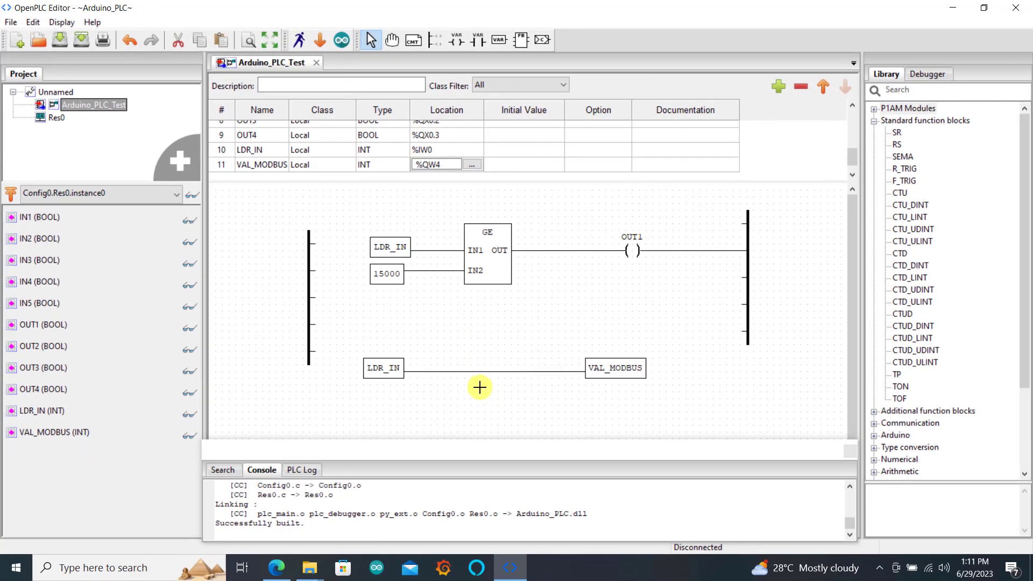
{"action": "mouse_move", "coordinate": [442, 196]}
{"action": "type", "text": "0"}
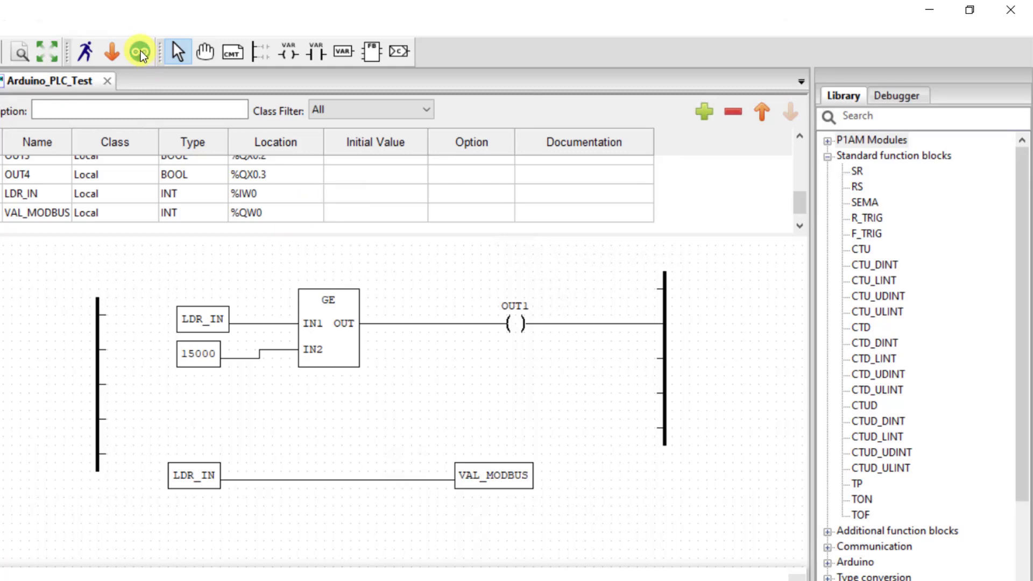
- Upload the program to the Arduino Uno on COM7 with Modbus RTU, then close the window
{"action": "left_click", "coordinate": [139, 52]}
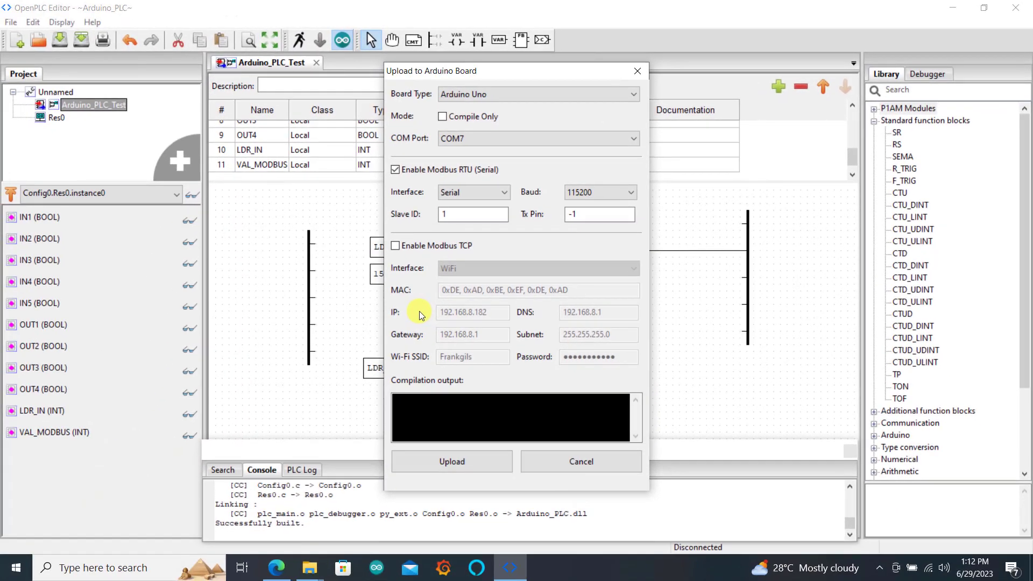
{"action": "mouse_move", "coordinate": [427, 137]}
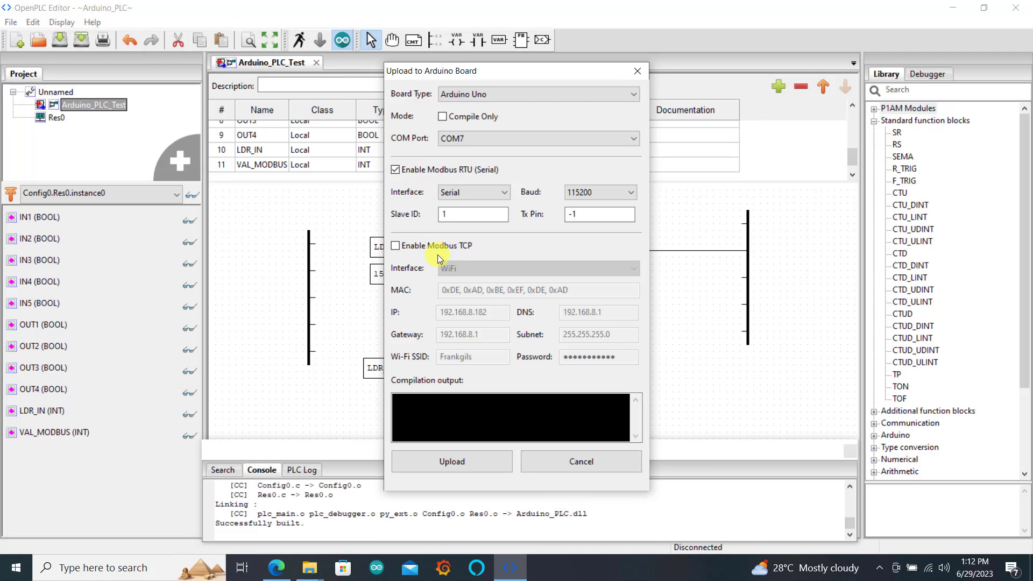
{"action": "left_click", "coordinate": [452, 461]}
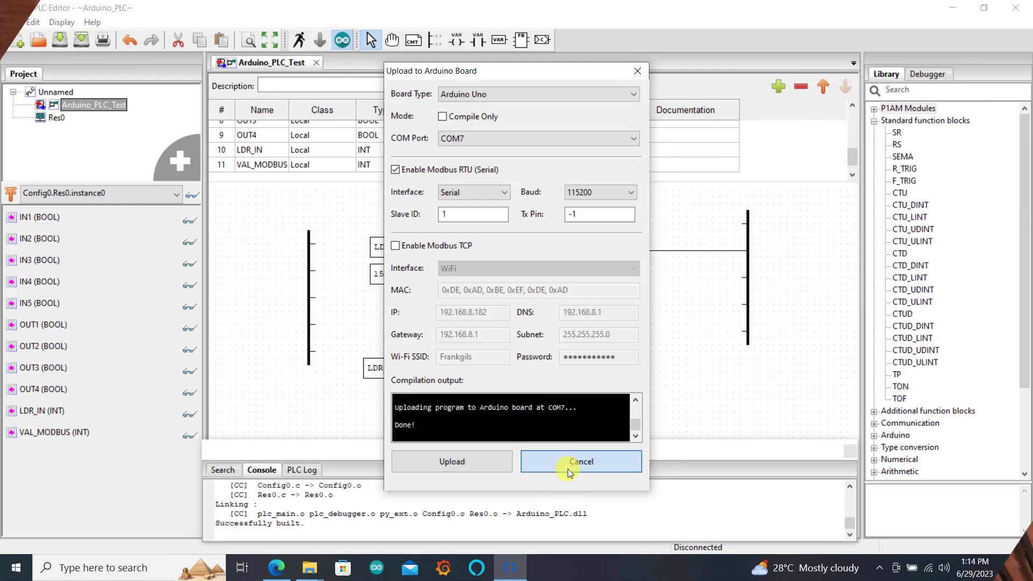
{"action": "left_click", "coordinate": [580, 461]}
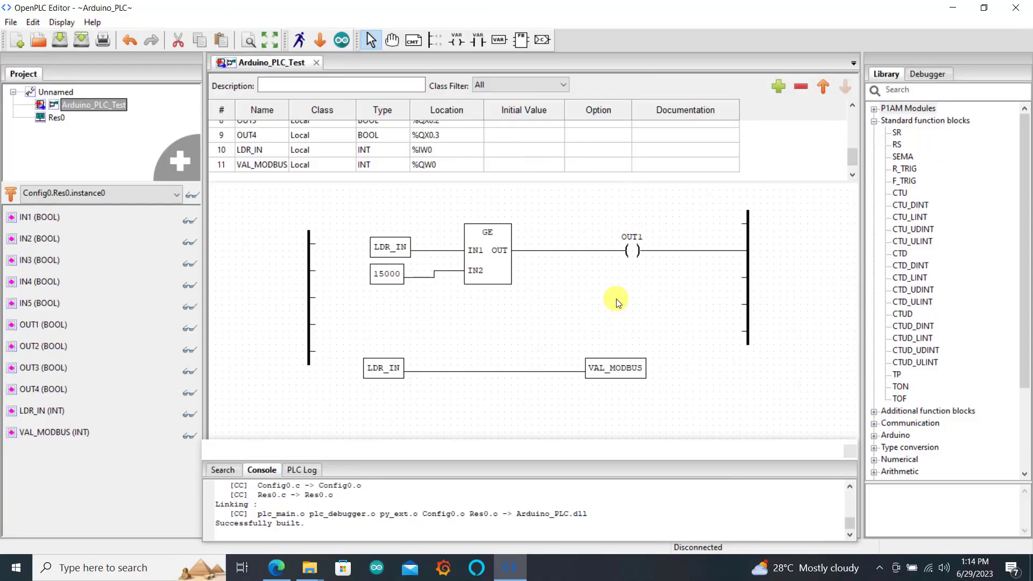
{"action": "mouse_move", "coordinate": [501, 261]}
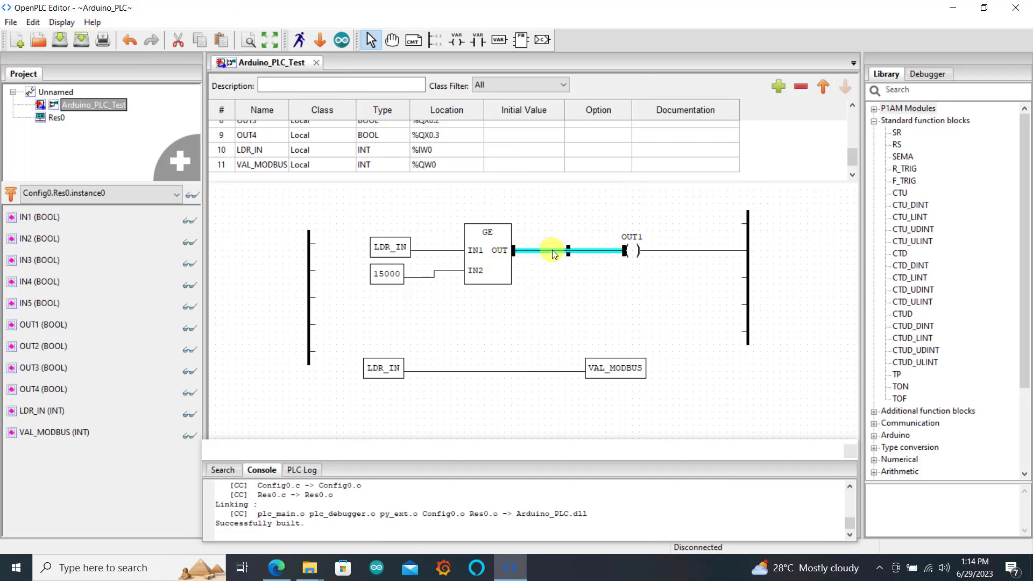
- Replace the GE-to-OUT1 link with flip-flop SR0, wiring its Q1 output to OUT1
{"action": "right_click", "coordinate": [551, 253]}
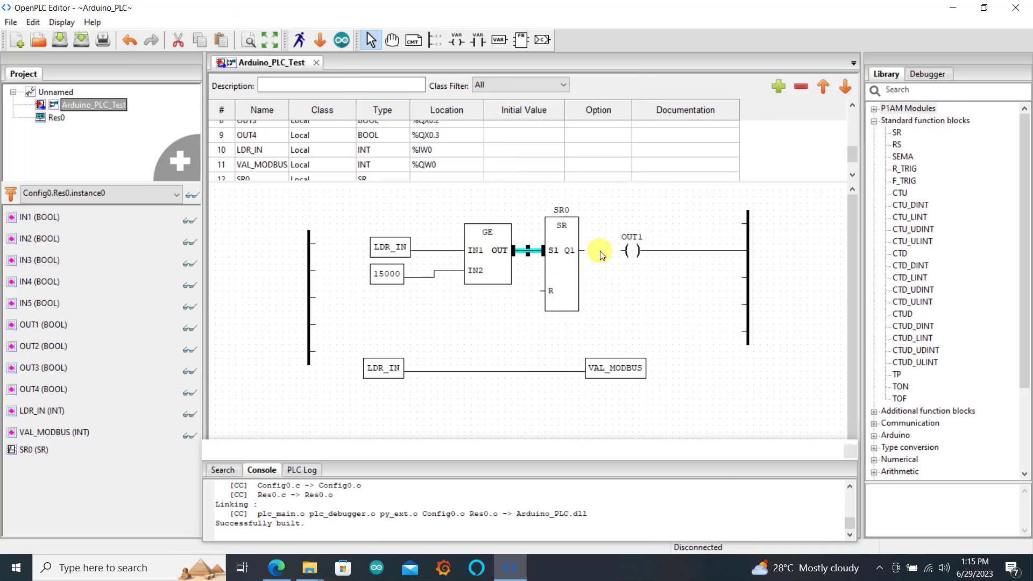
{"action": "left_click", "coordinate": [561, 264]}
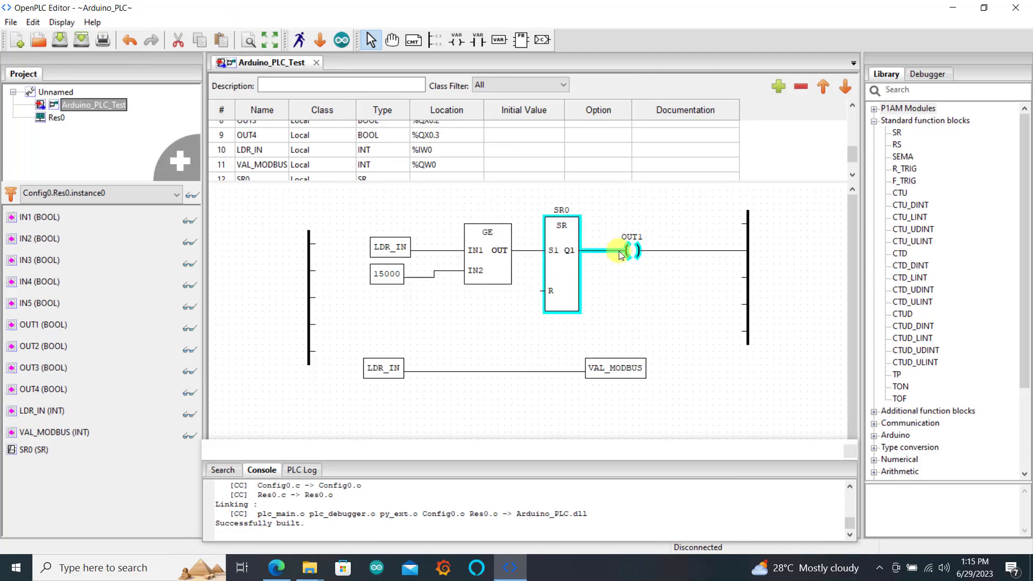
{"action": "left_click", "coordinate": [475, 336]}
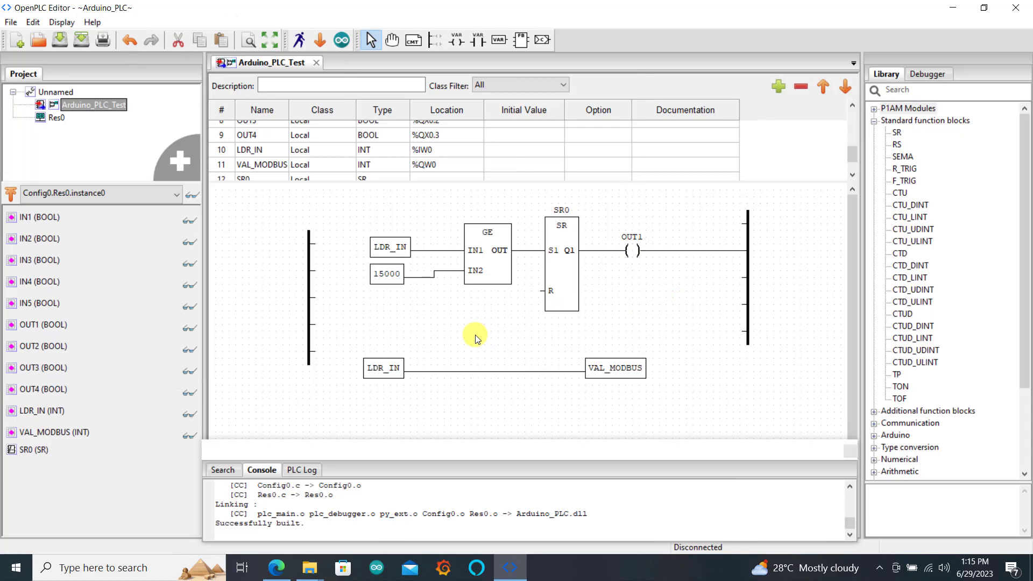
{"action": "mouse_move", "coordinate": [432, 338]}
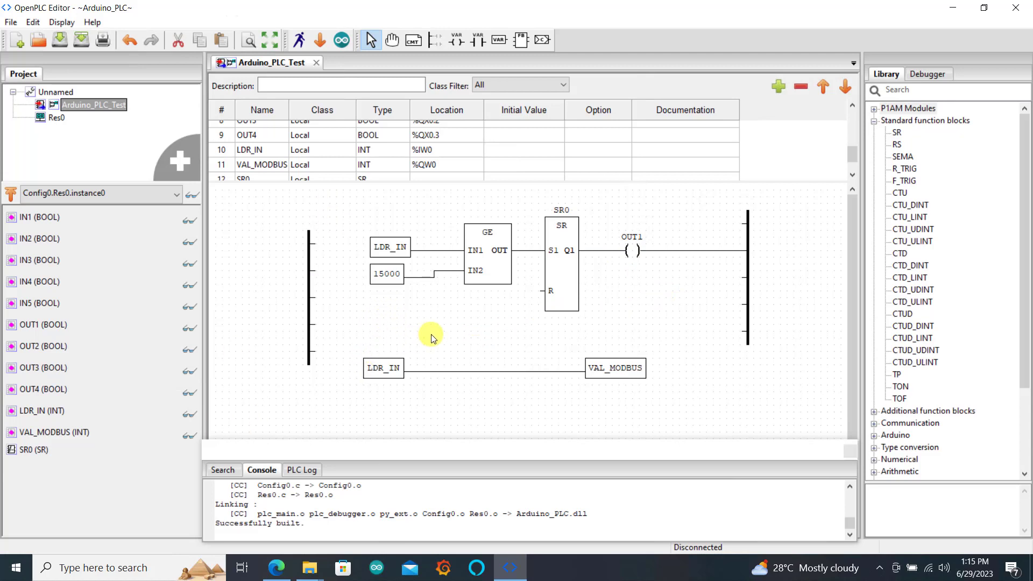
- Paste a copy of the GE comparator into the rung and select the LDR_IN and 15000 blocks
{"action": "left_click", "coordinate": [487, 254]}
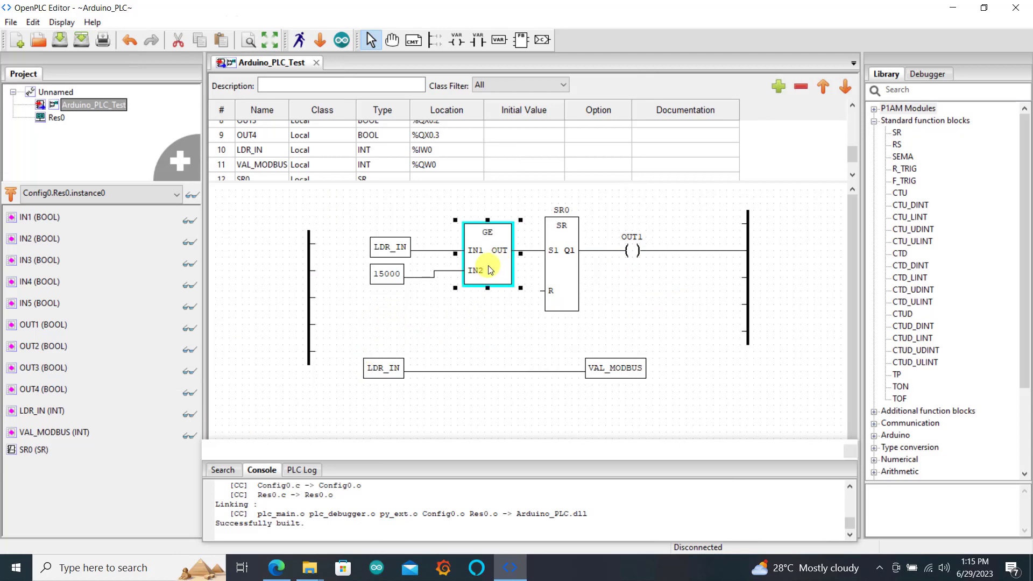
{"action": "right_click", "coordinate": [488, 266]}
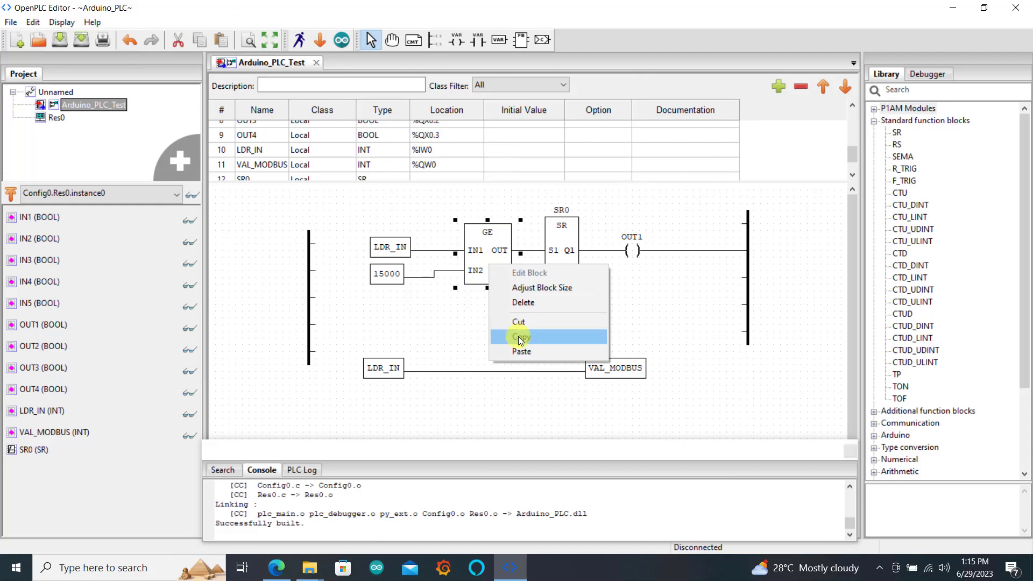
{"action": "left_click", "coordinate": [520, 336]}
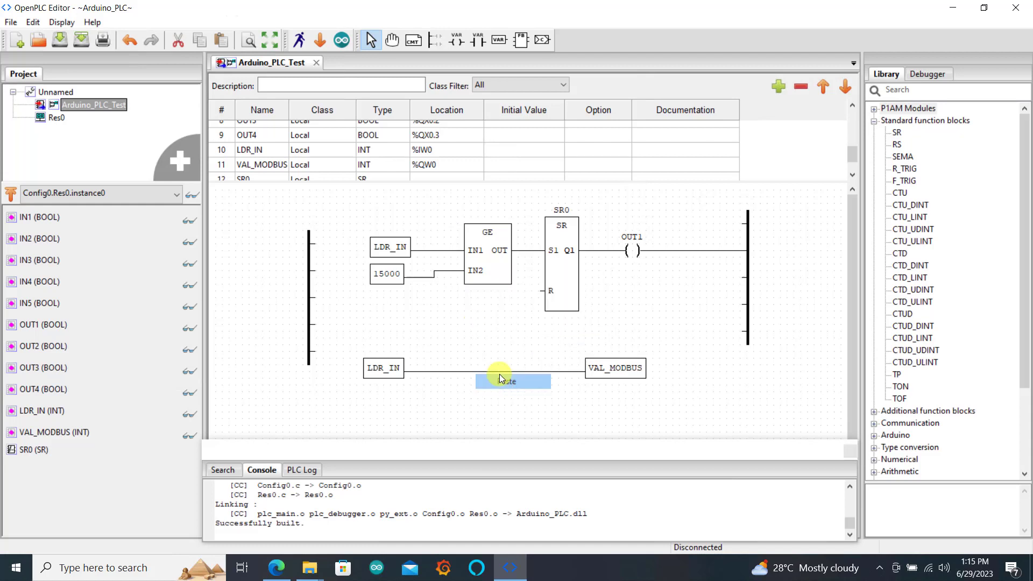
{"action": "left_click", "coordinate": [507, 381]}
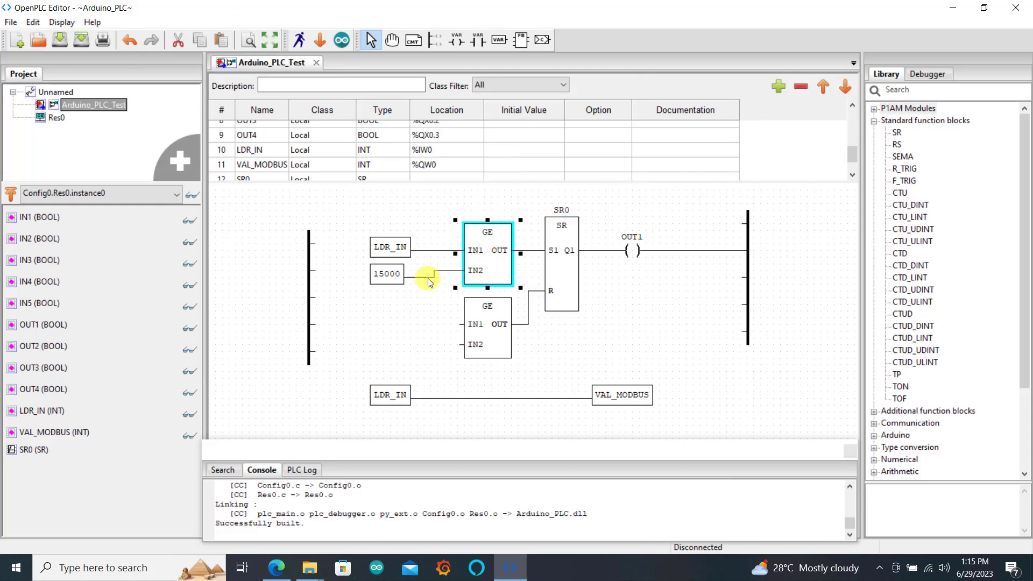
{"action": "left_click", "coordinate": [390, 247]}
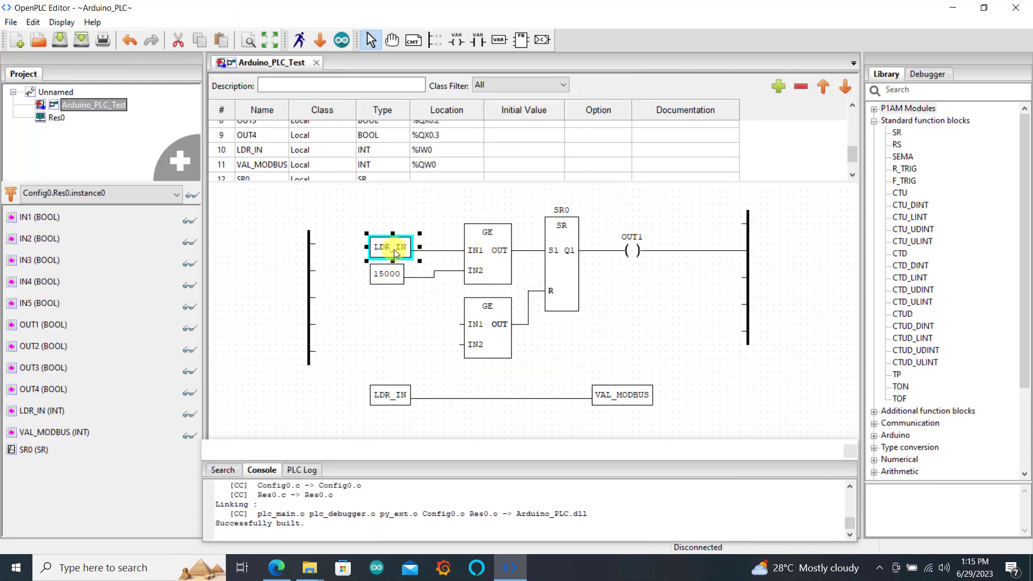
{"action": "left_click", "coordinate": [387, 274]}
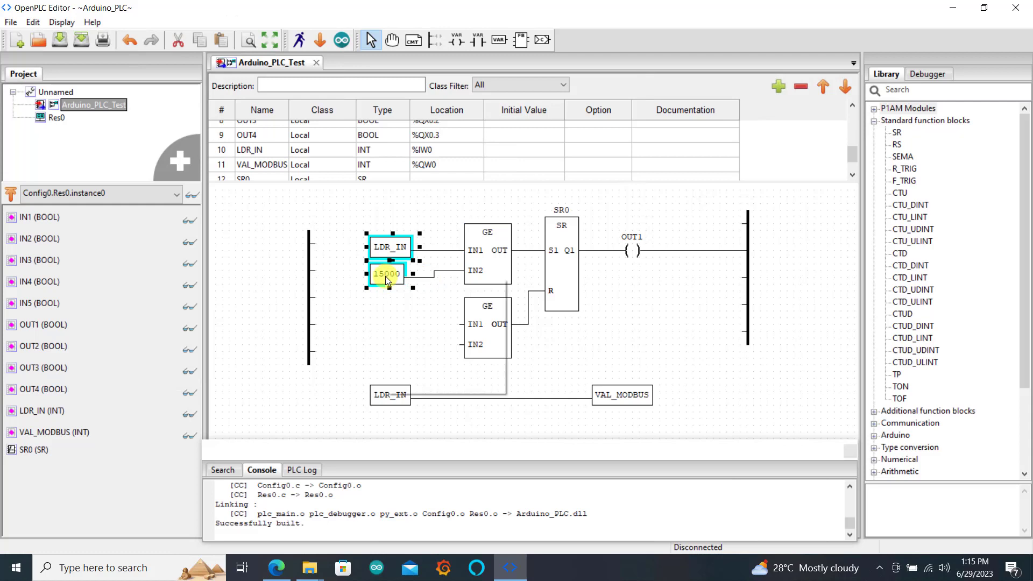
{"action": "mouse_move", "coordinate": [405, 344]}
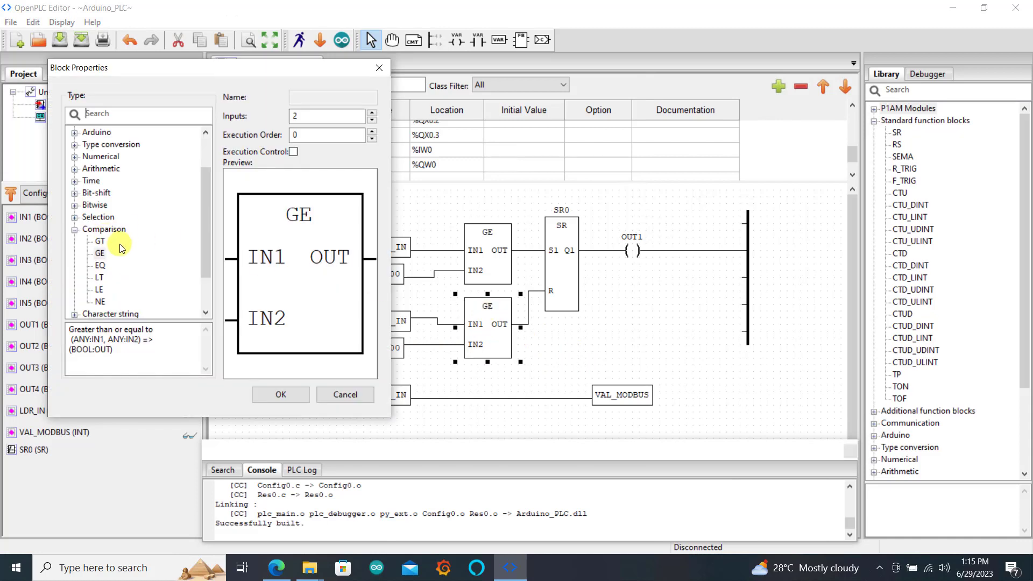
- Change the lower comparator's block type from GE to LE
{"action": "left_click", "coordinate": [100, 289]}
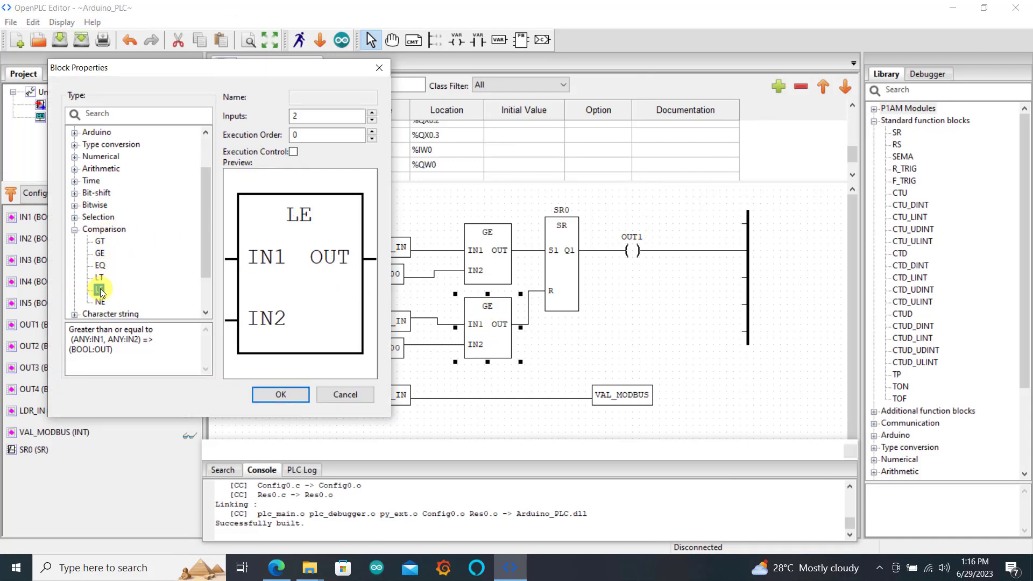
{"action": "left_click", "coordinate": [99, 288]}
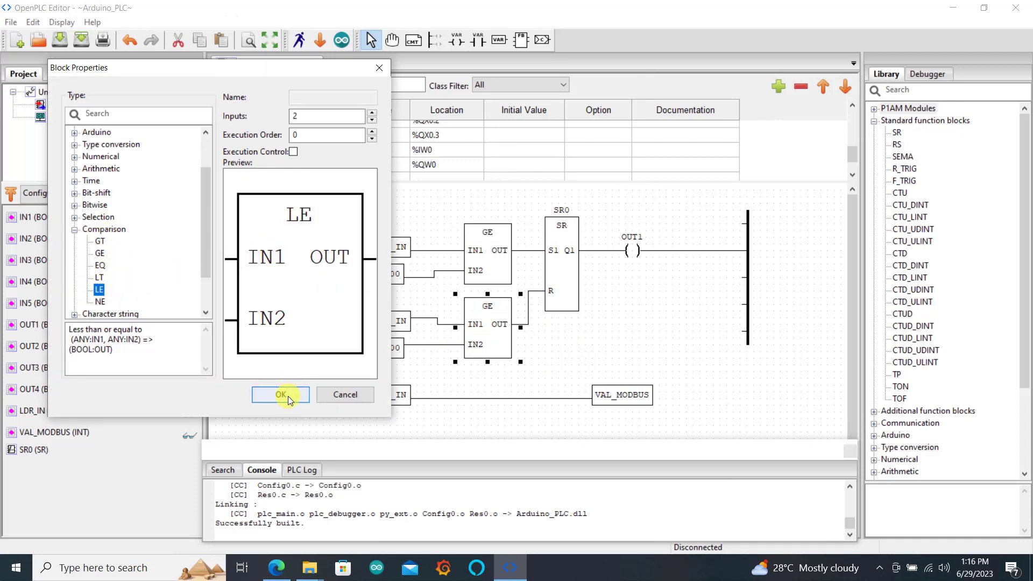
{"action": "left_click", "coordinate": [280, 394]}
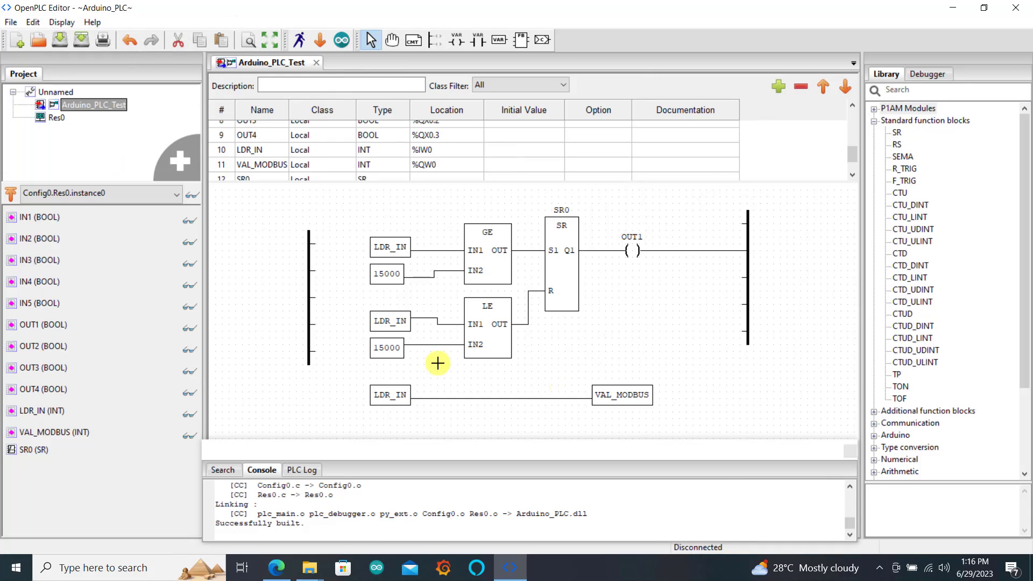
{"action": "left_click", "coordinate": [387, 348]}
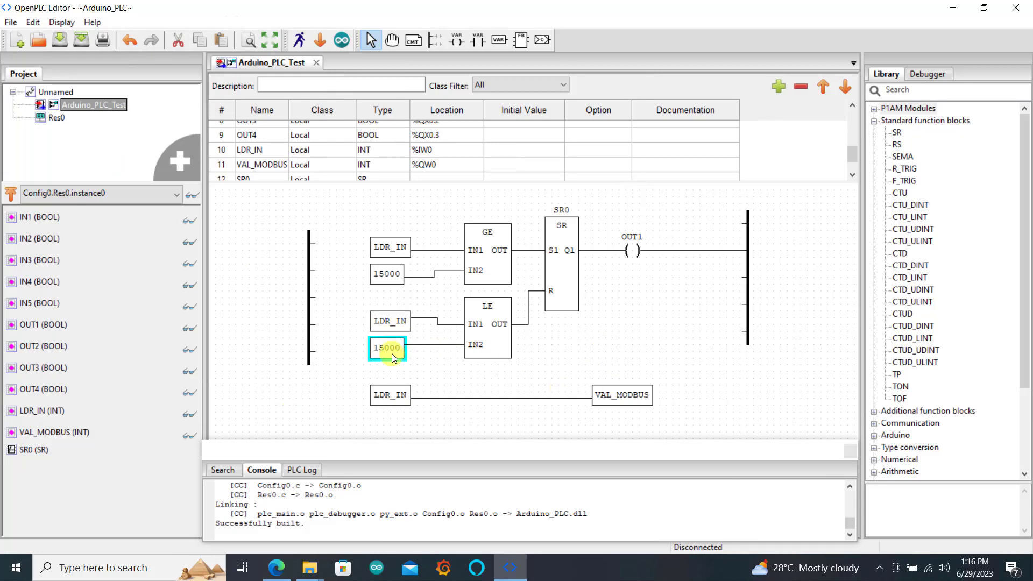
- Change the lower constant's expression from 15000 to 10000
{"action": "double_click", "coordinate": [387, 348]}
{"action": "type", "text": "1"}
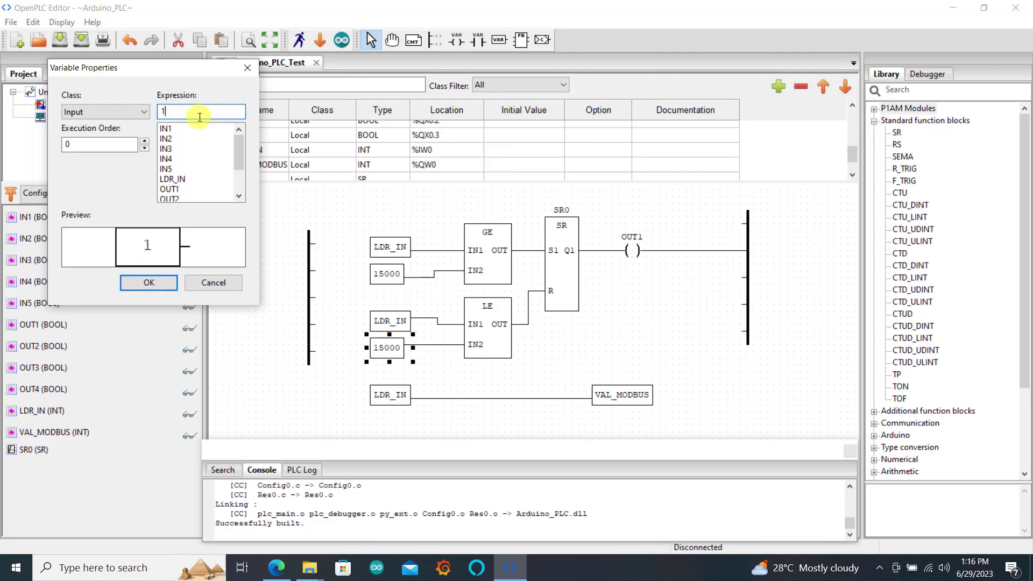
{"action": "type", "text": "000"}
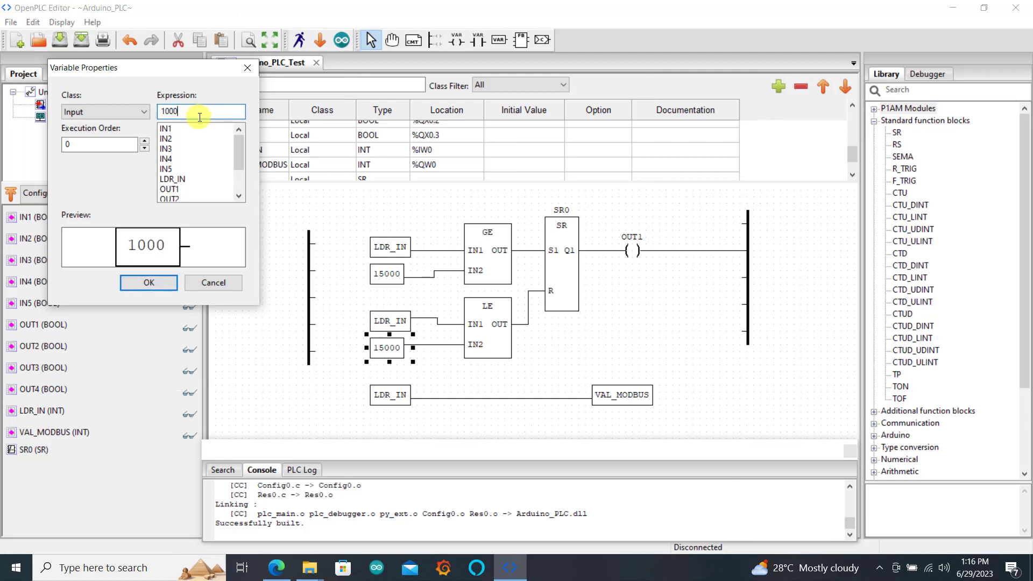
{"action": "type", "text": "0"}
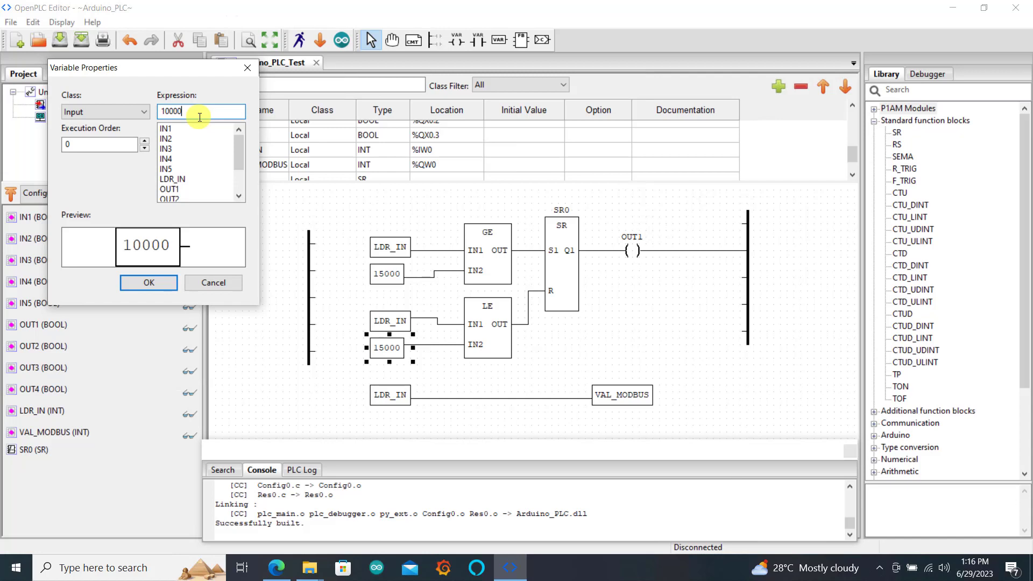
{"action": "left_click", "coordinate": [147, 282]}
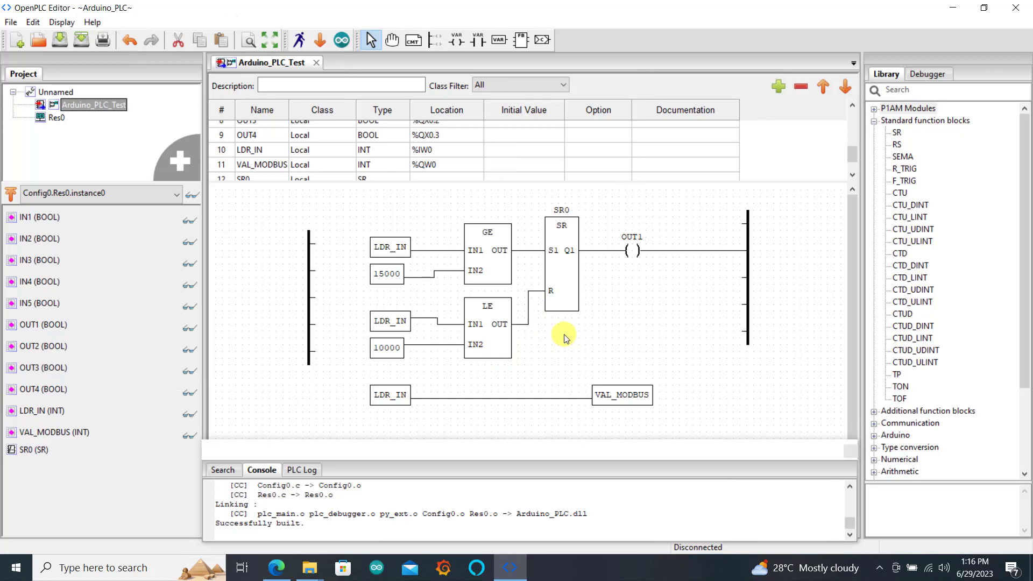
{"action": "mouse_move", "coordinate": [606, 333]}
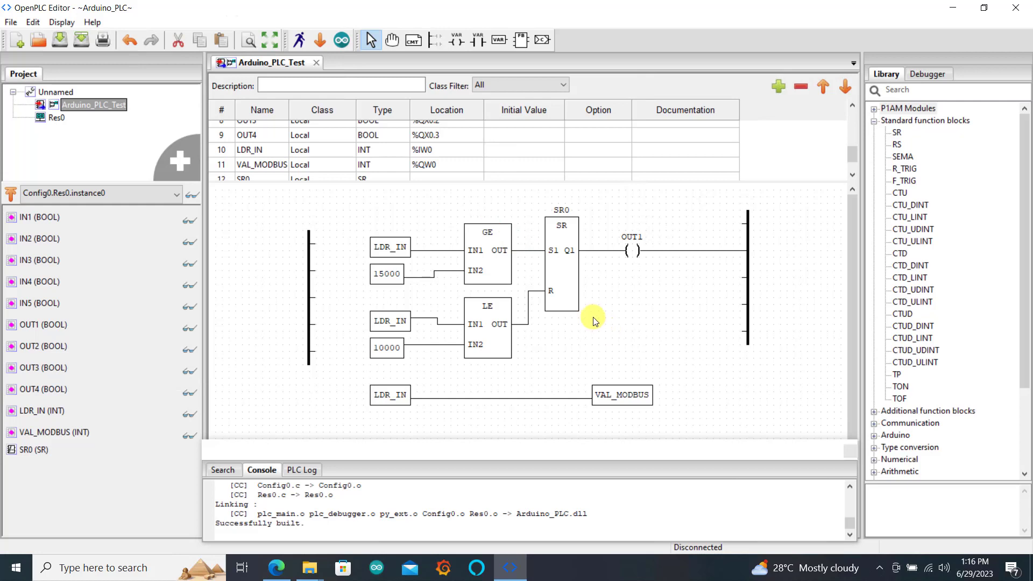
{"action": "mouse_move", "coordinate": [343, 40]}
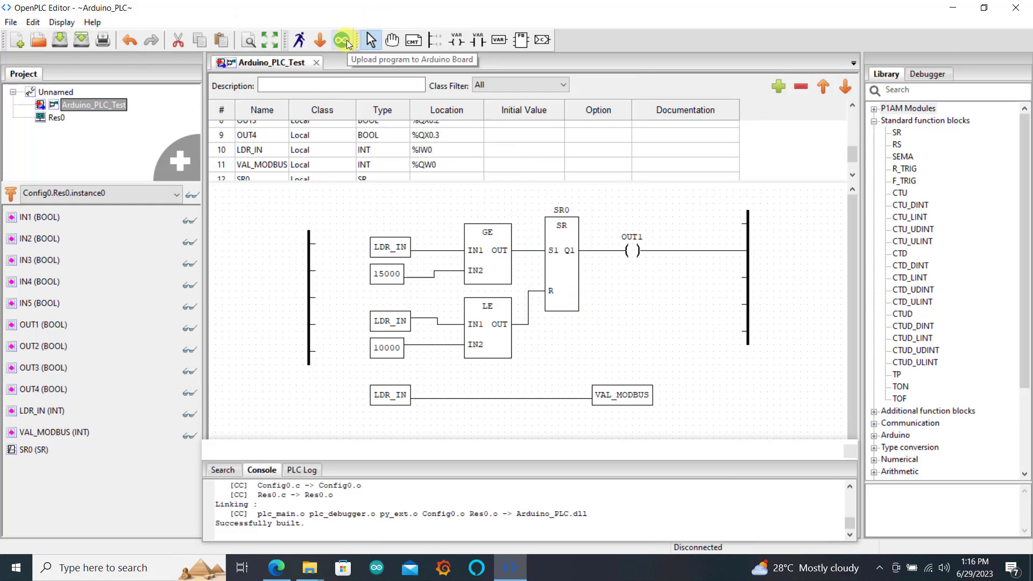
- Start uploading to the Arduino Uno on COM7 with Modbus RTU serial settings kept
{"action": "left_click", "coordinate": [342, 41]}
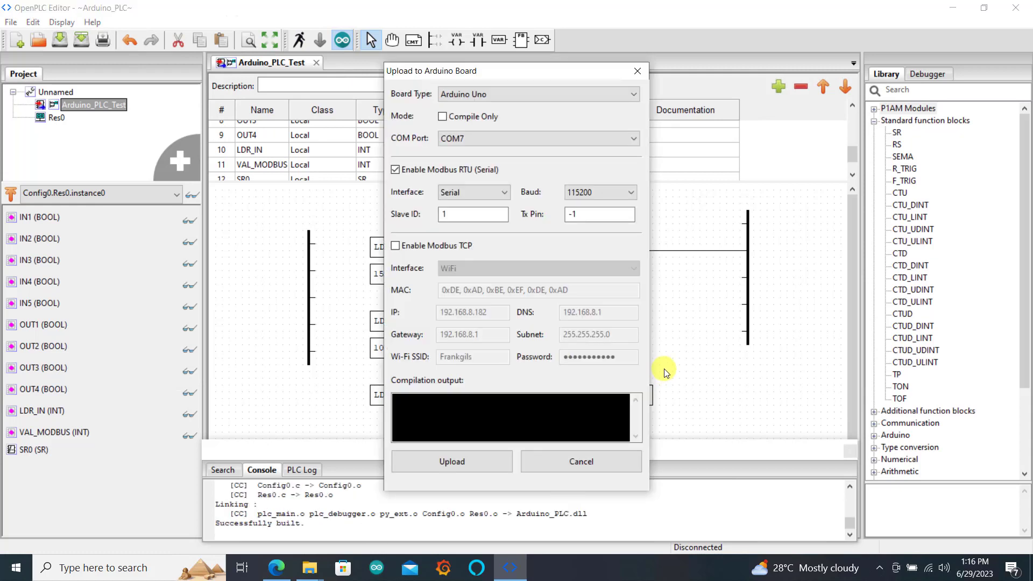
{"action": "mouse_move", "coordinate": [523, 416]}
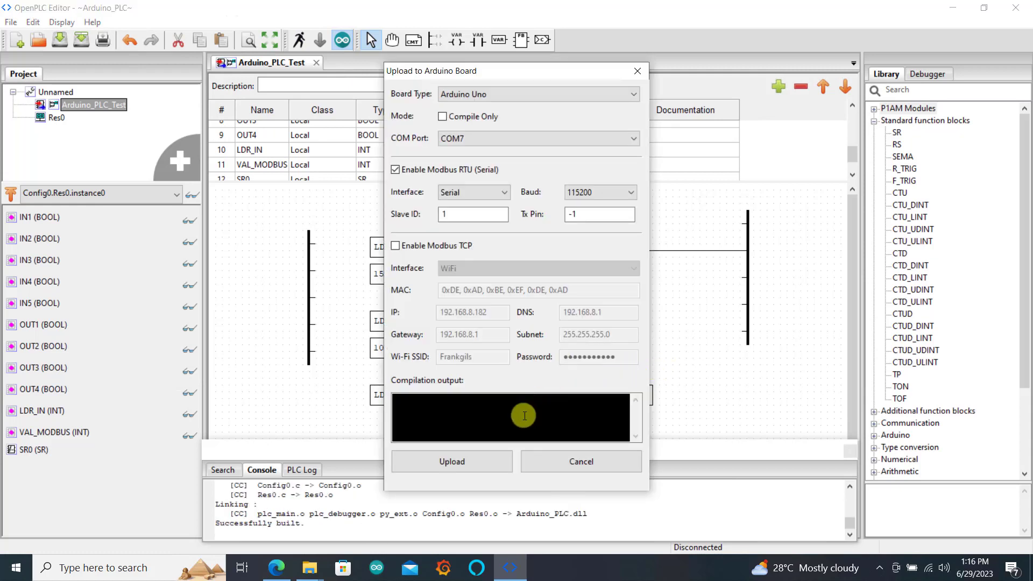
{"action": "left_click", "coordinate": [452, 461]}
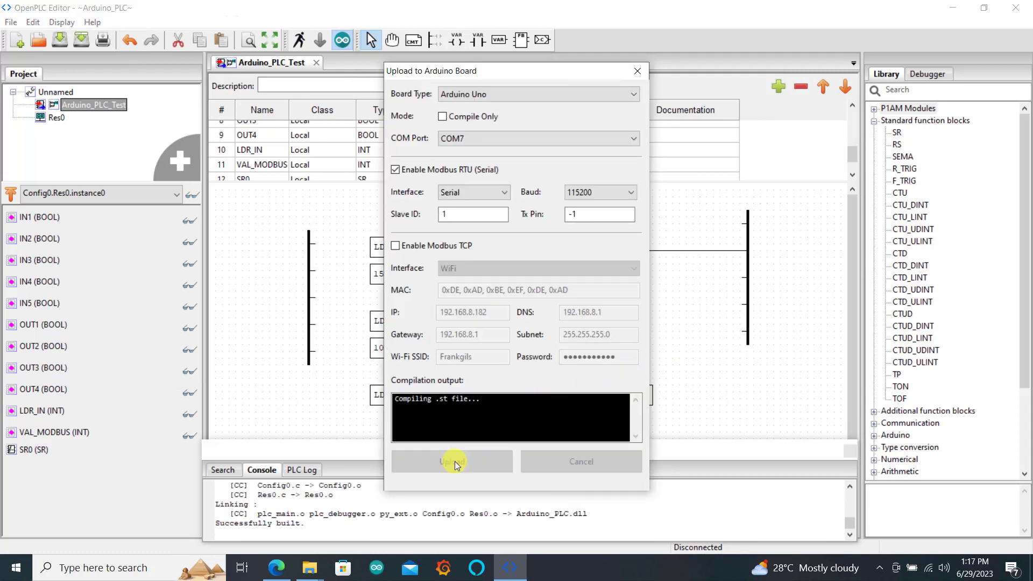
{"action": "left_click", "coordinate": [452, 461]}
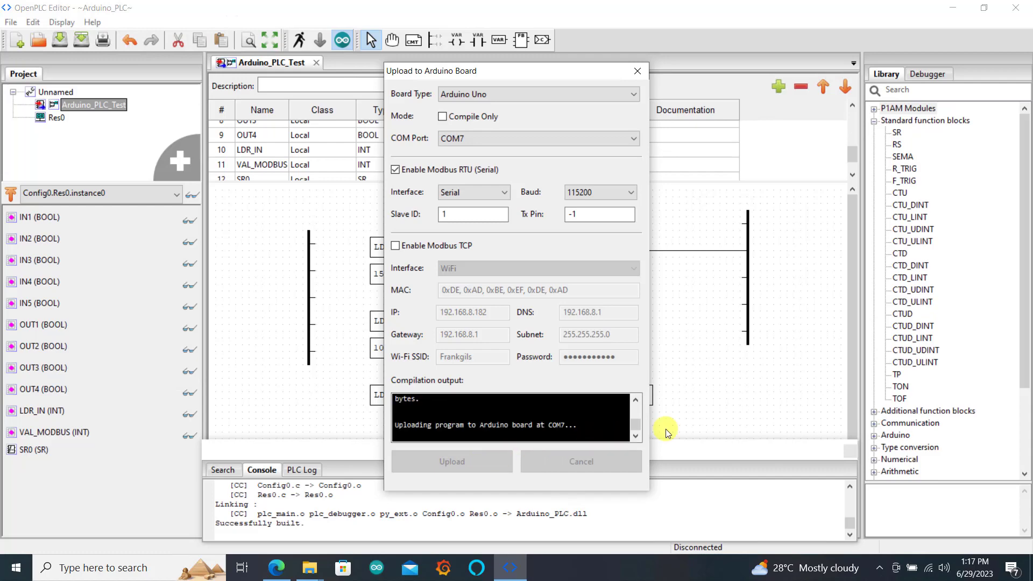